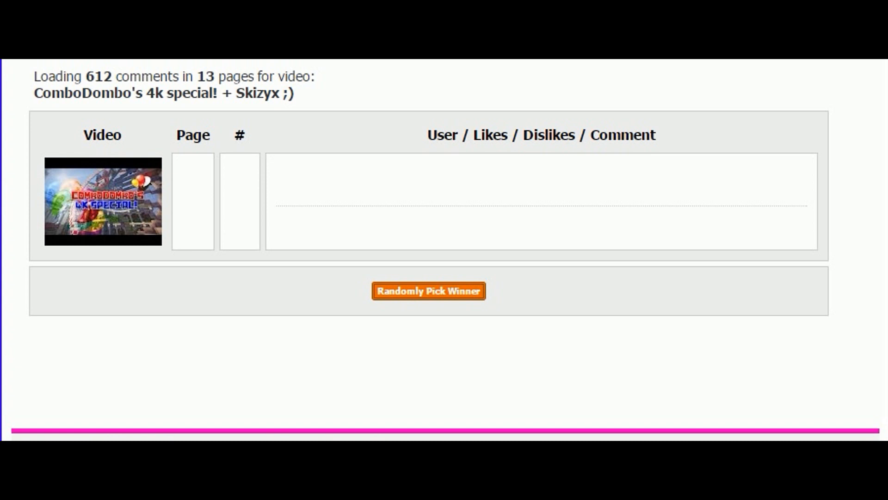
Draw a random winner from the 612 comments, landing on comment #394 on page 8
left_click(428, 290)
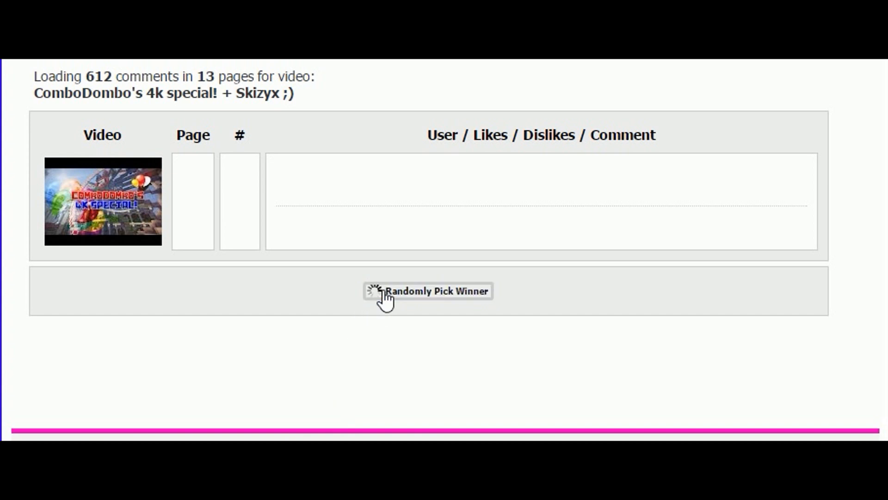
left_click(427, 291)
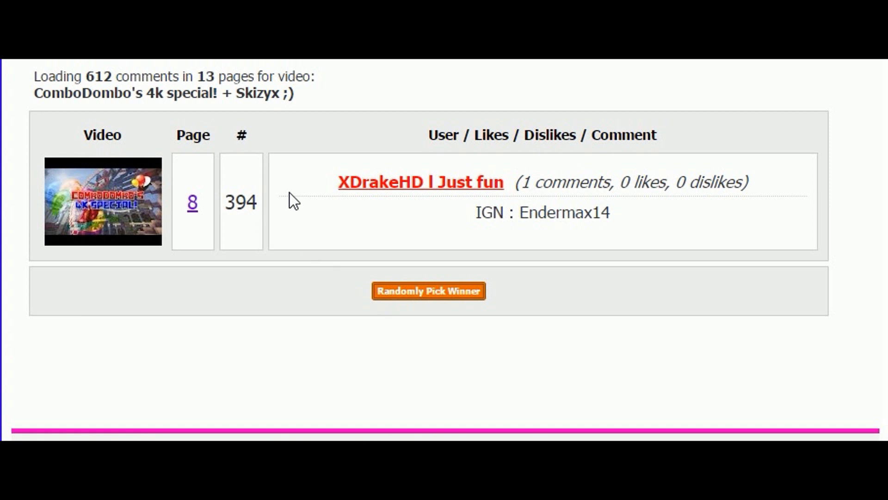
mouse_move(285, 201)
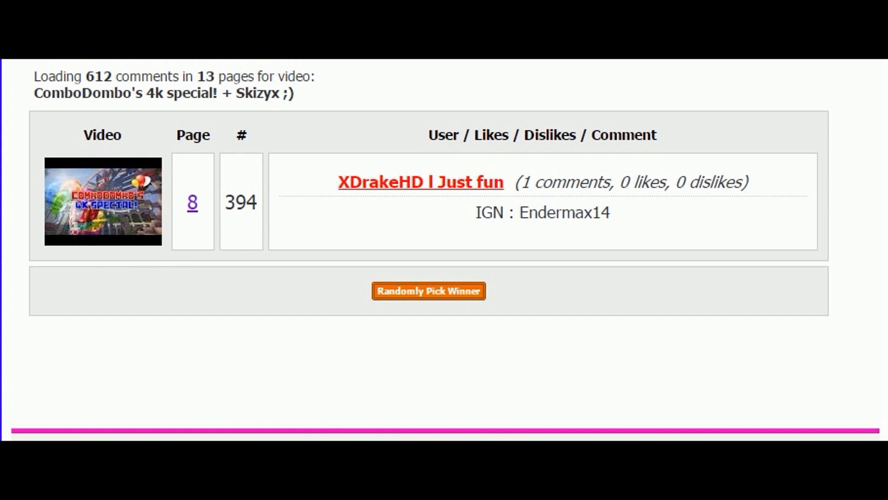
left_click(429, 291)
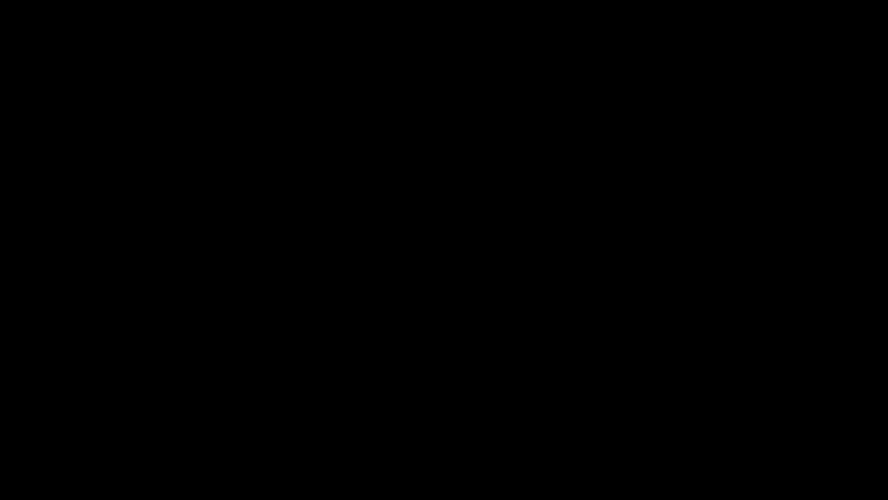